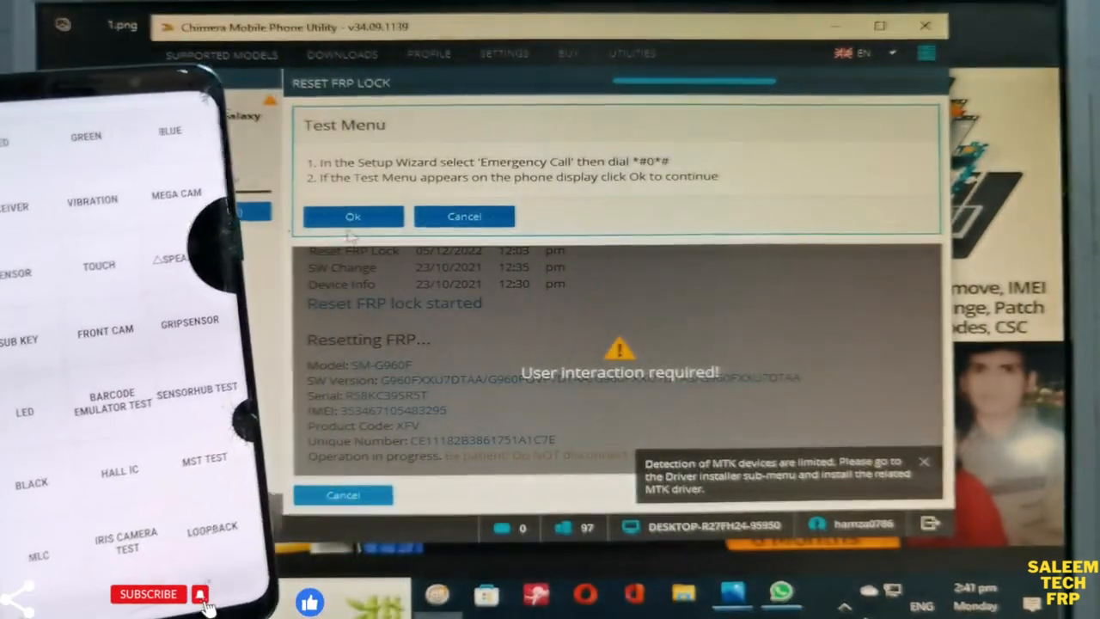
Confirm the Test Menu prompt so the Reset FRP Lock procedure continues on the Samsung phone.
left_click(352, 216)
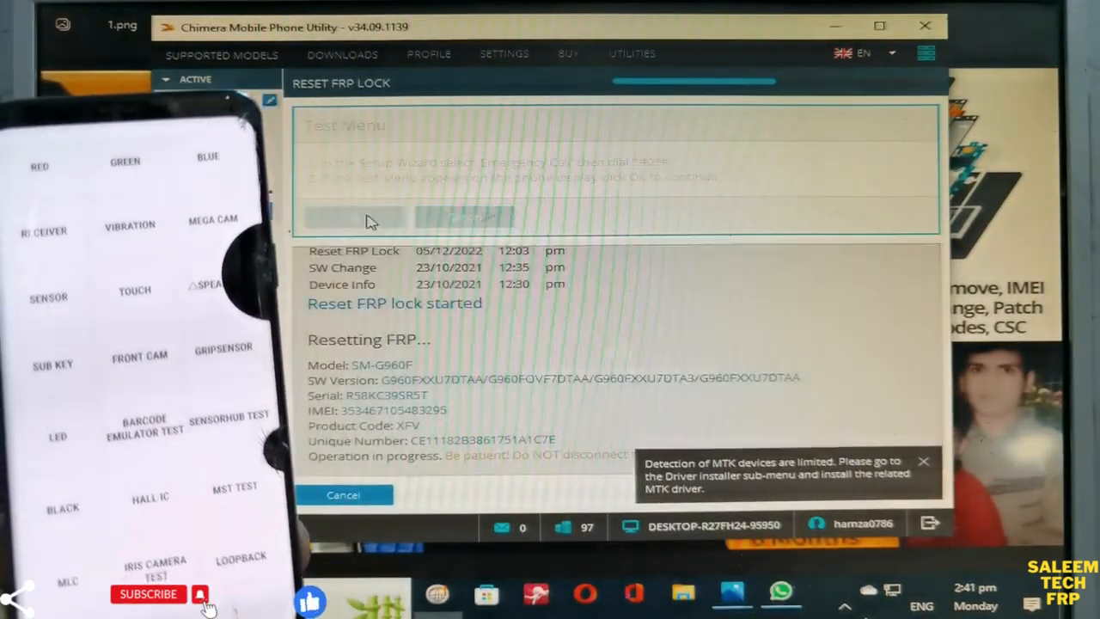